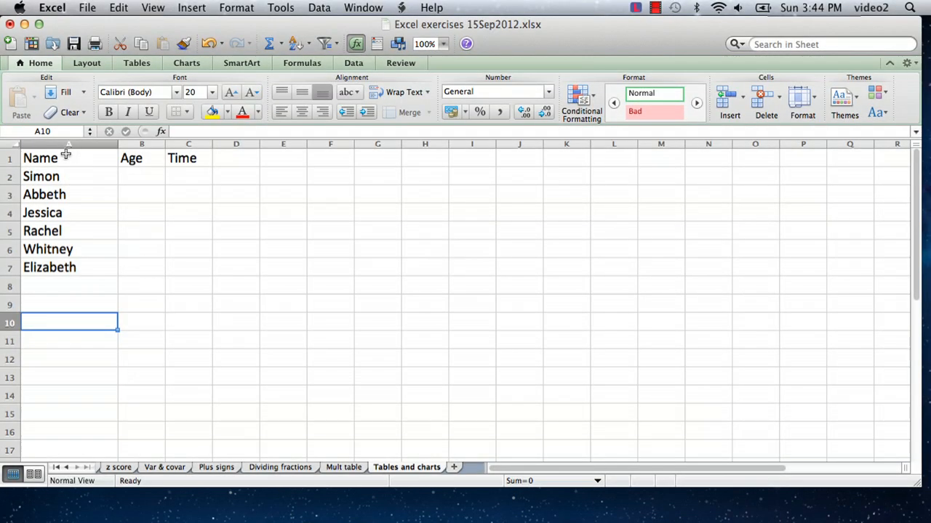
mouse_move(88, 249)
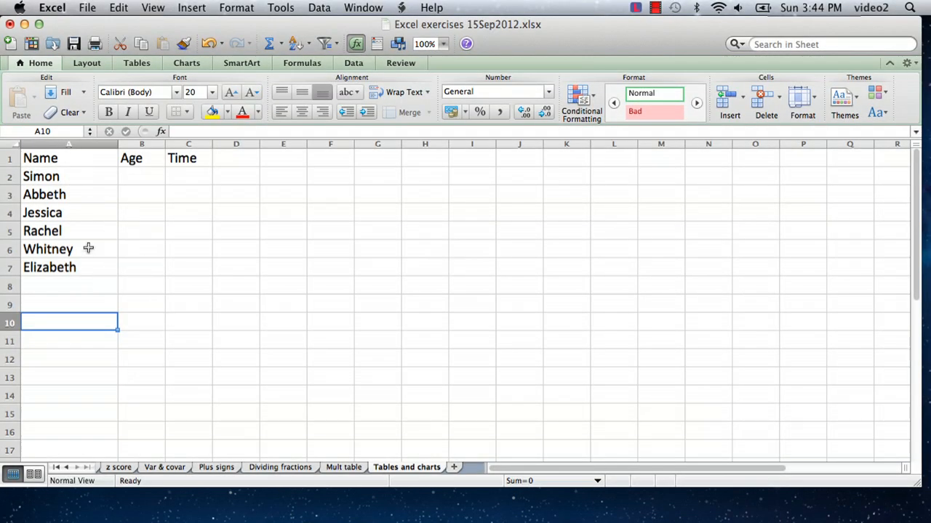
mouse_move(269, 291)
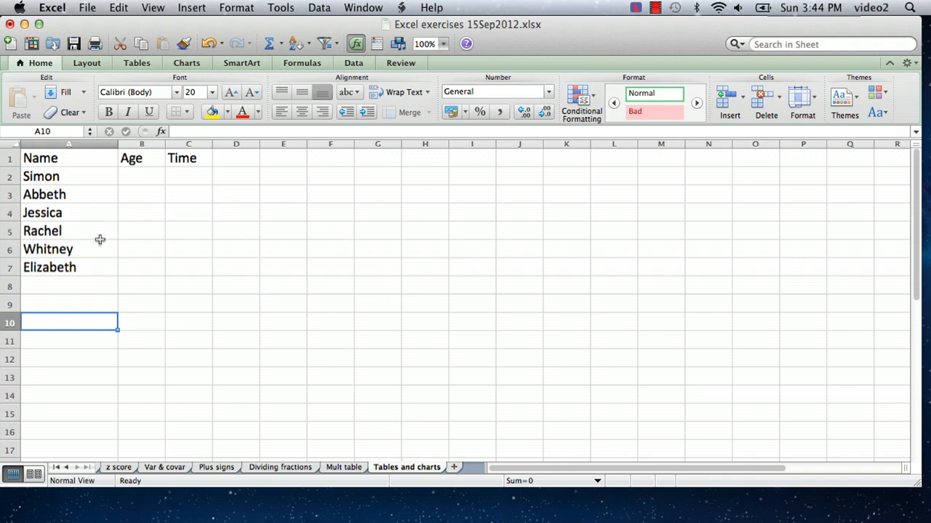
mouse_move(255, 264)
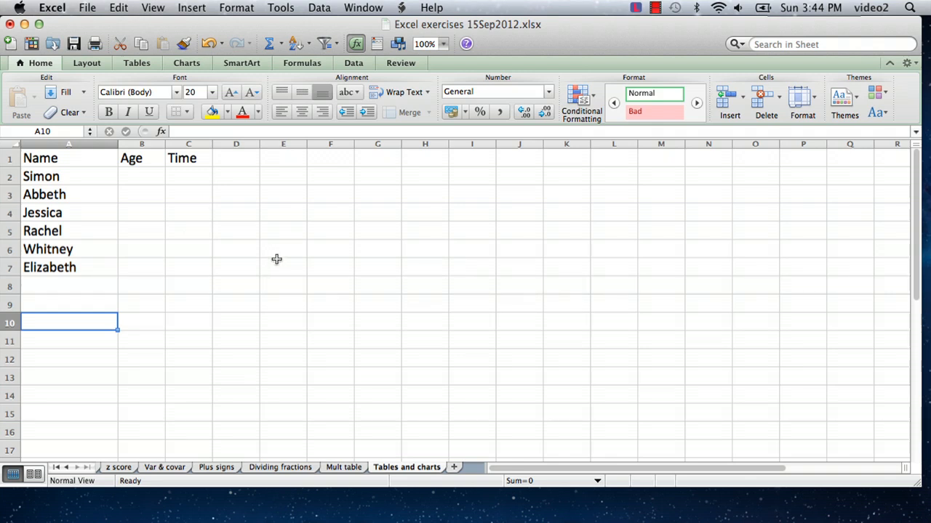
mouse_move(195, 291)
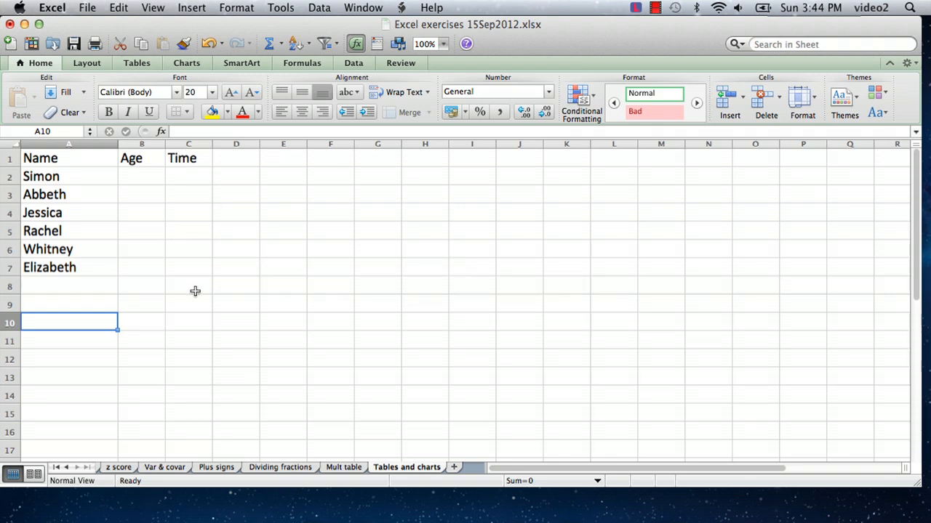
mouse_move(272, 265)
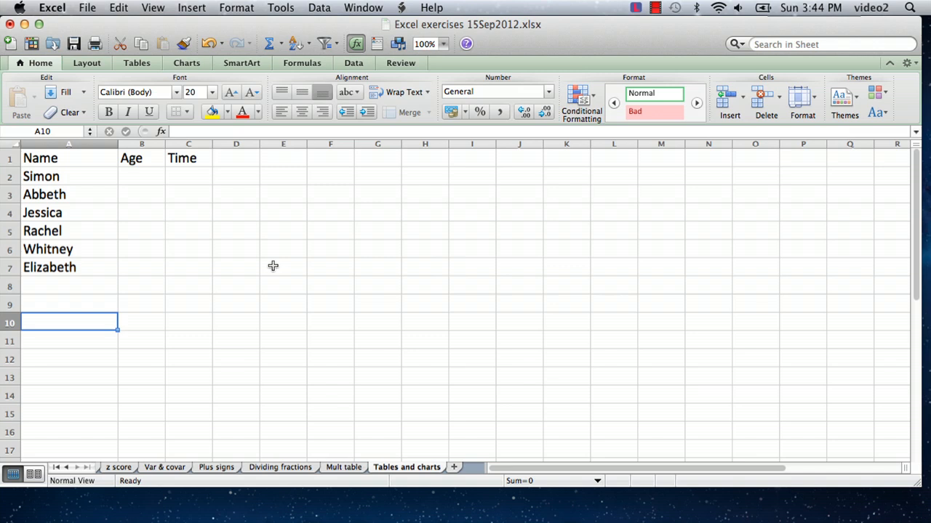
mouse_move(198, 261)
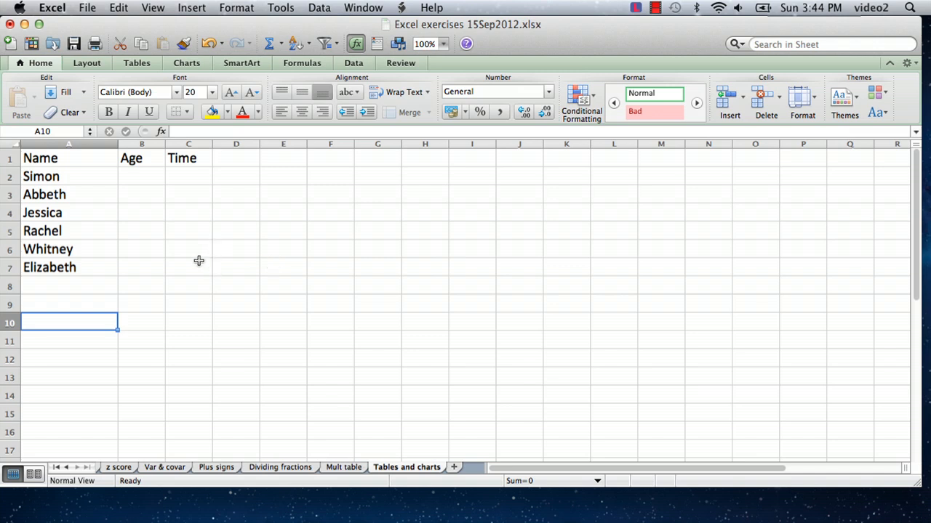
mouse_move(164, 196)
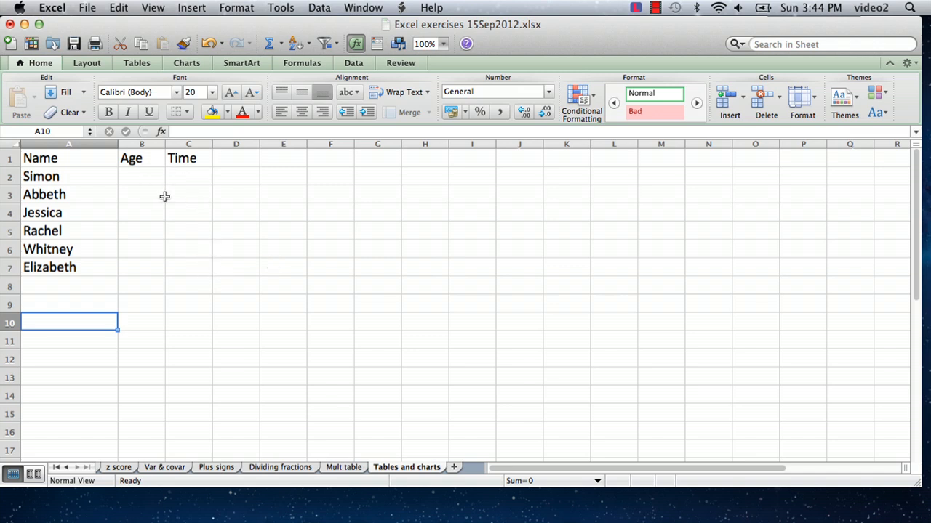
mouse_move(152, 277)
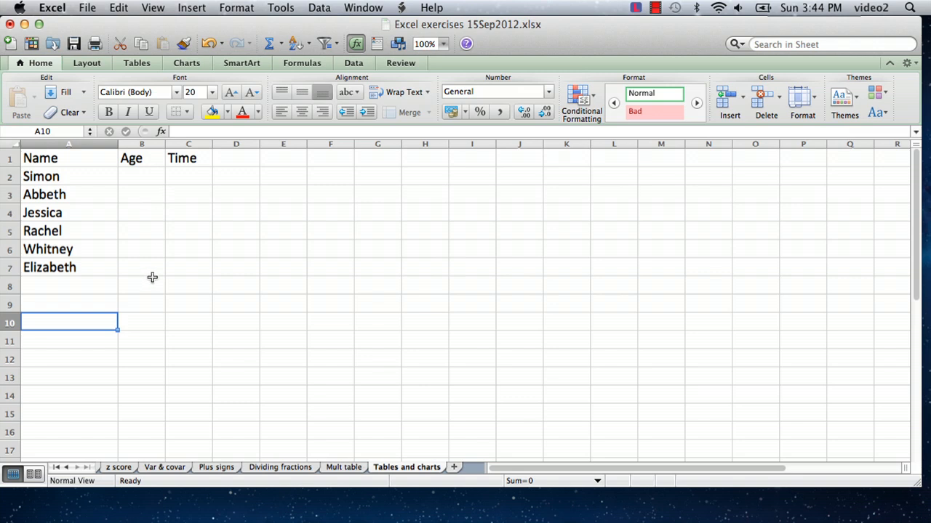
mouse_move(70, 170)
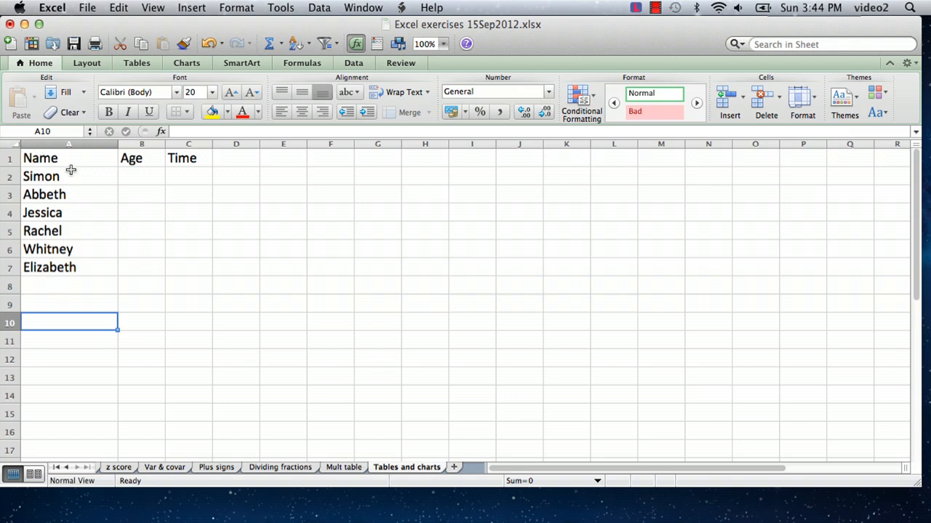
Step: Enter Jim below Elizabeth in the name list and bold the Name, Age, Time heading row
click(68, 158)
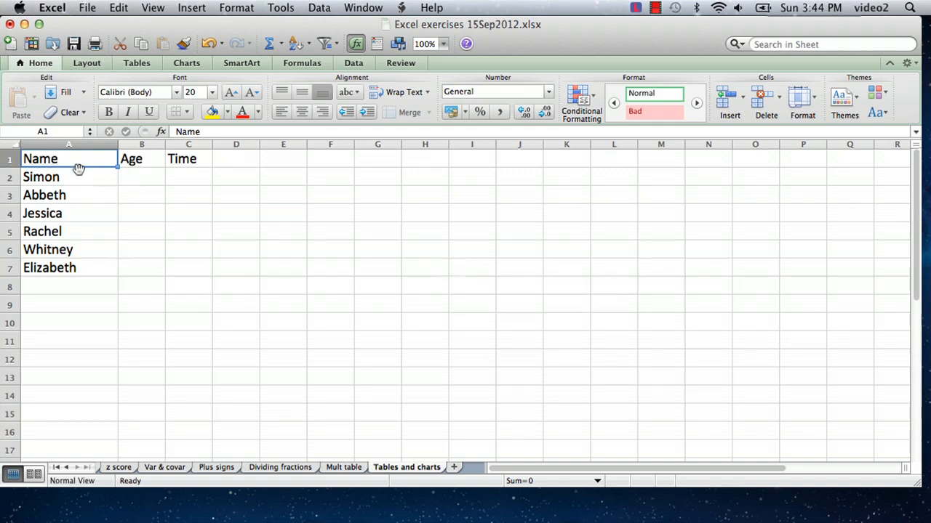
click(69, 177)
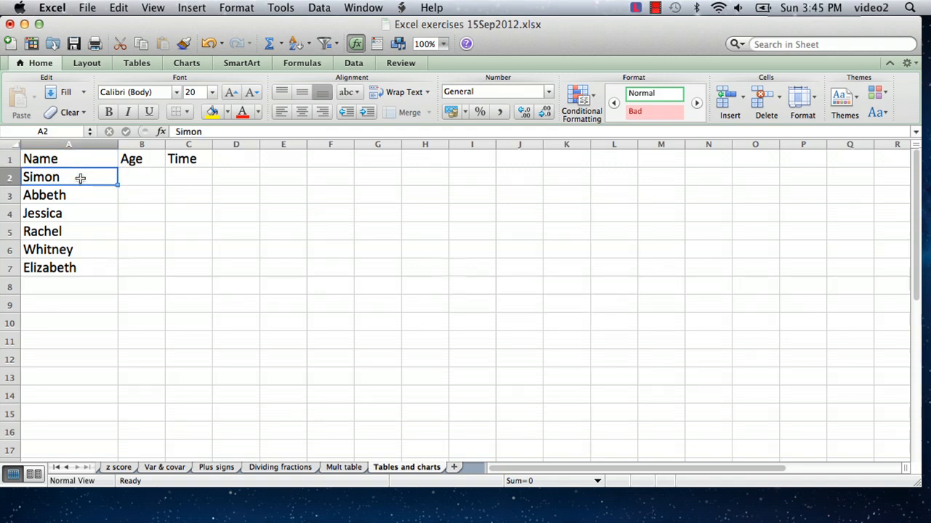
click(68, 158)
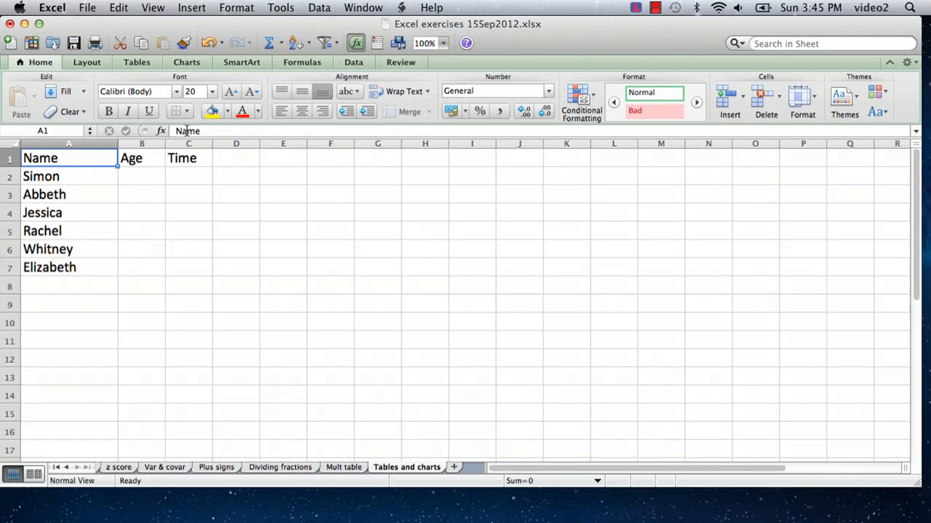
mouse_move(128, 191)
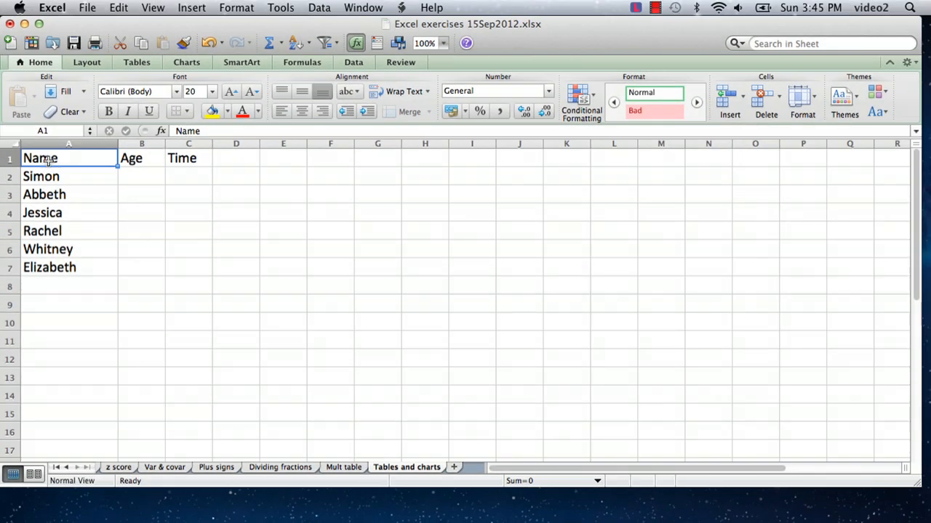
mouse_move(94, 158)
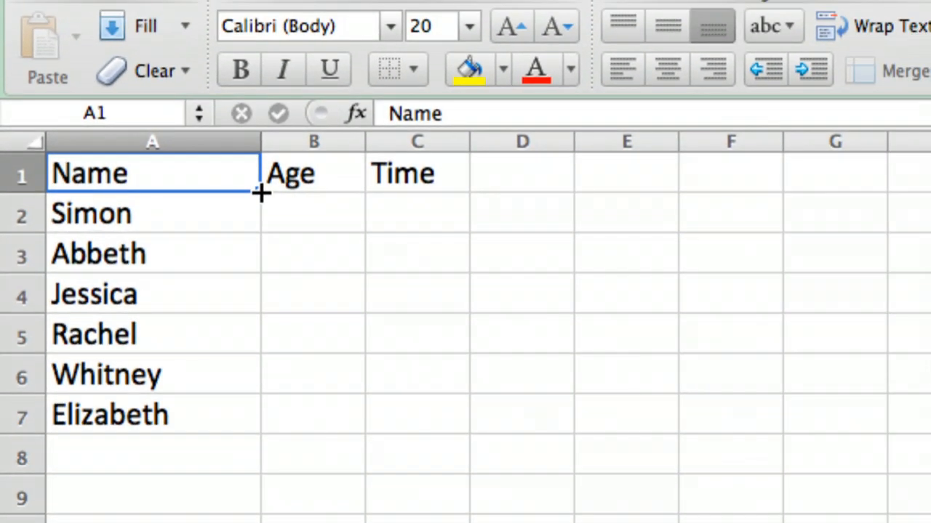
click(153, 456)
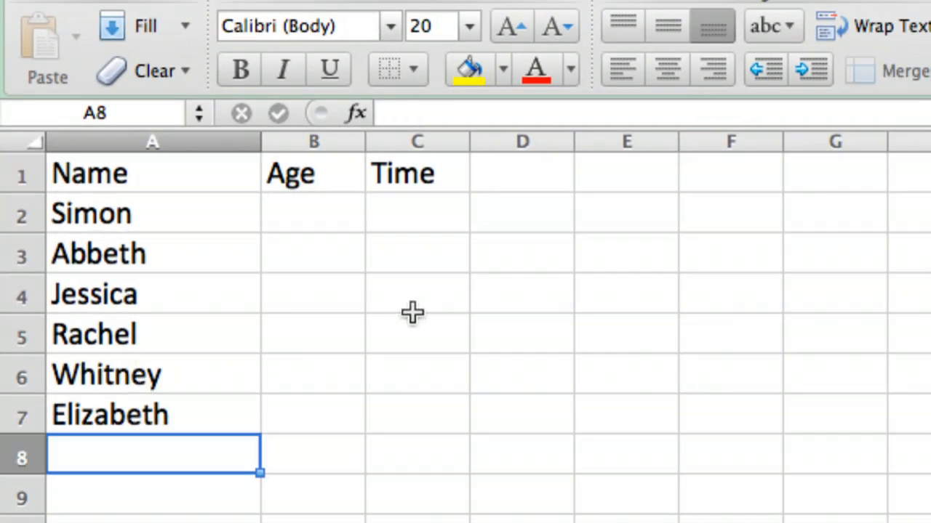
text(Jim)
click(153, 496)
text(Suzie)
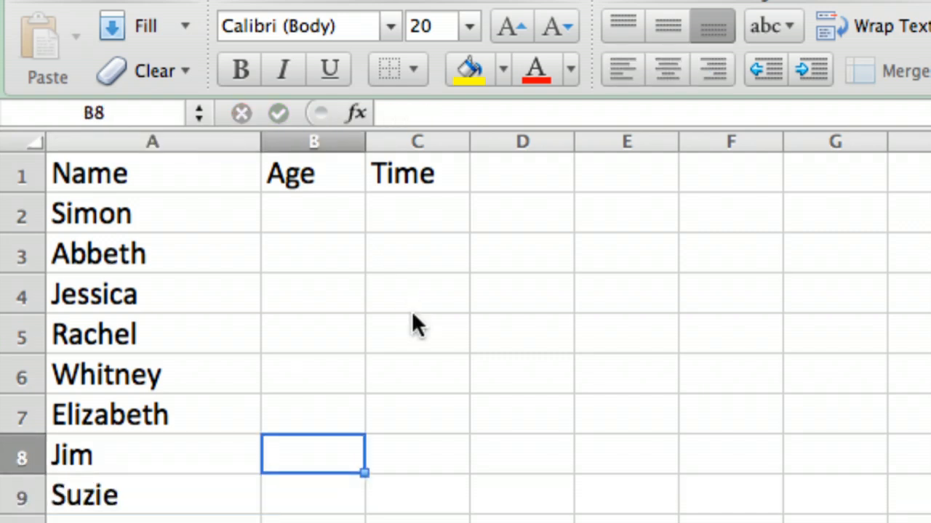
click(90, 173)
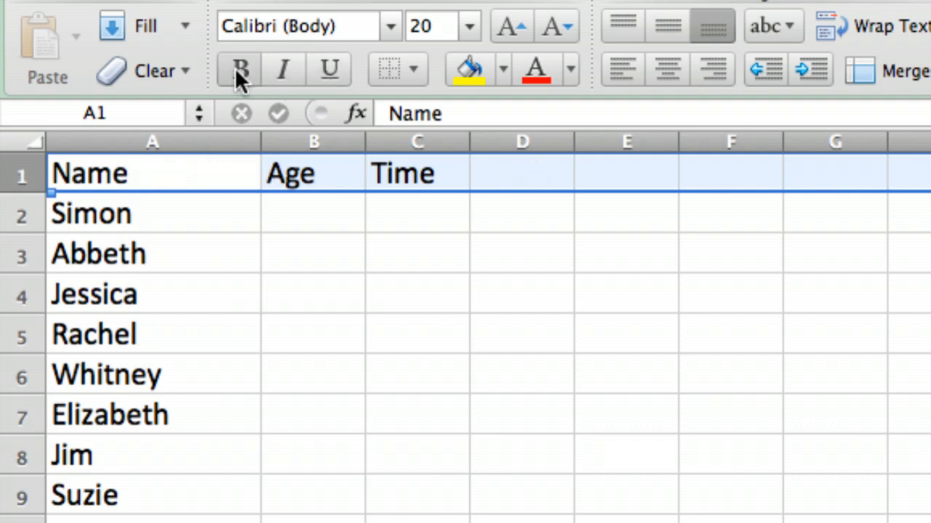
mouse_move(469, 69)
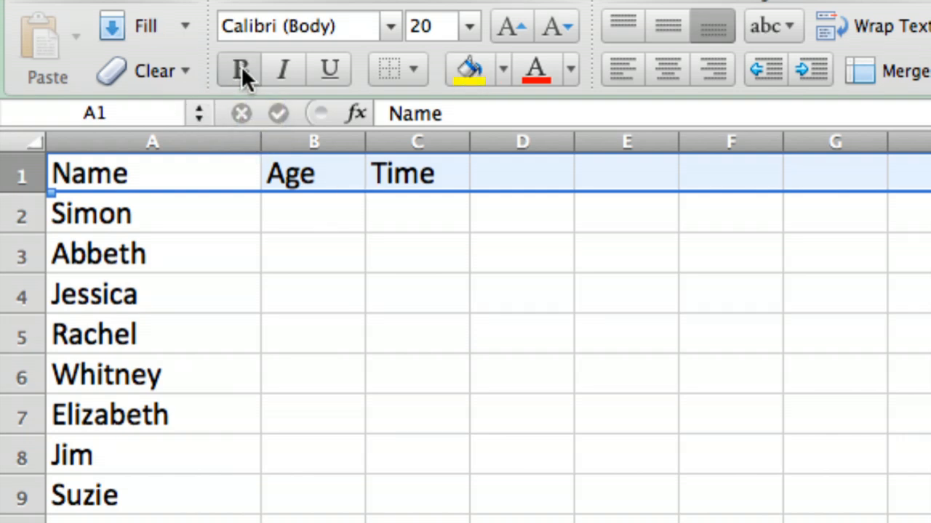
mouse_move(239, 69)
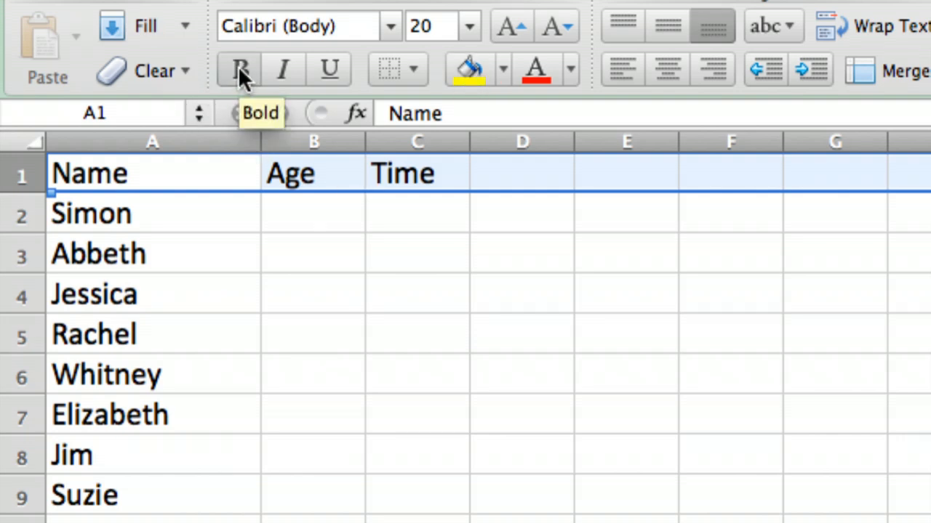
click(240, 69)
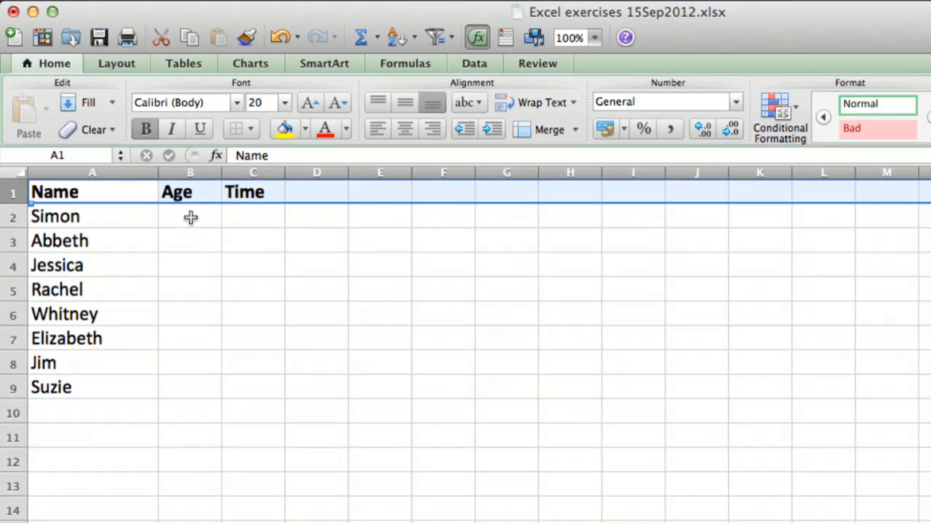
Step: Enter ages 12, 16, 14, 12, 15, 13, 15, 17 in column B, starting with Simon
click(189, 216)
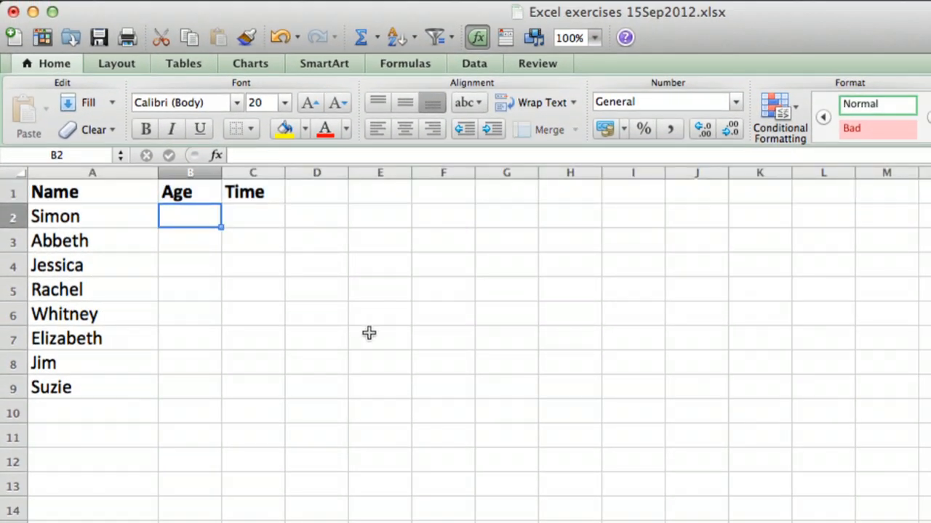
text(1)
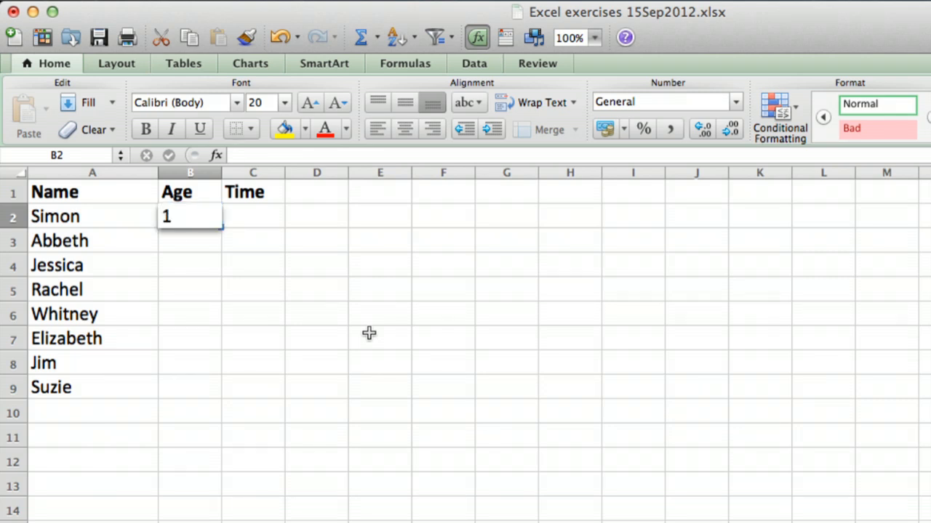
text(2)
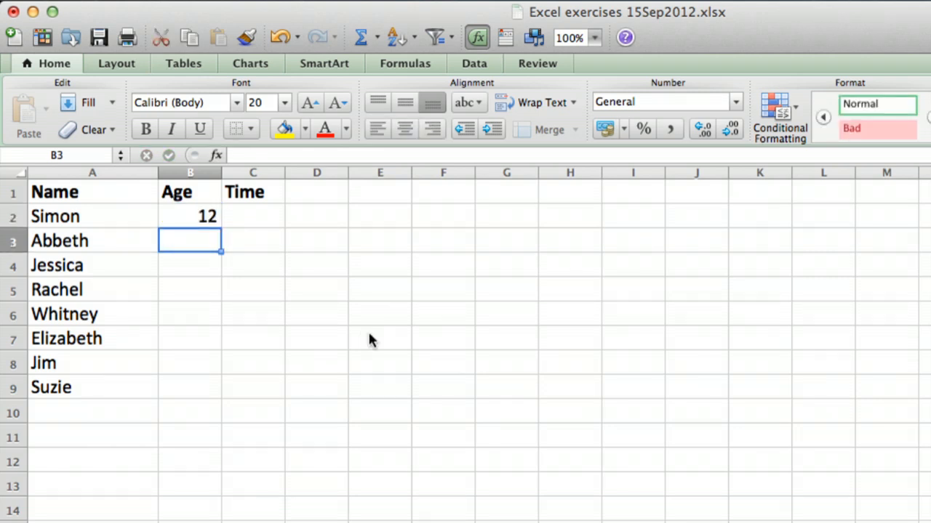
text(16)
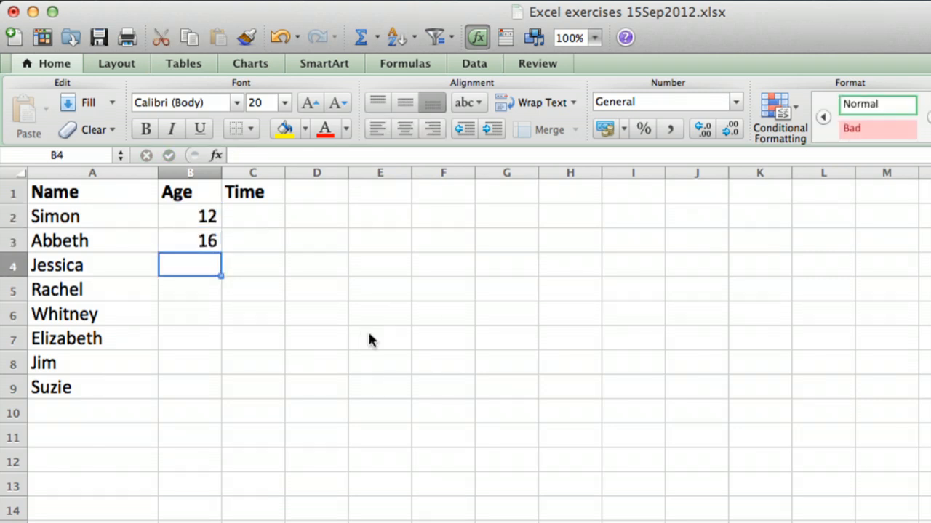
text(14)
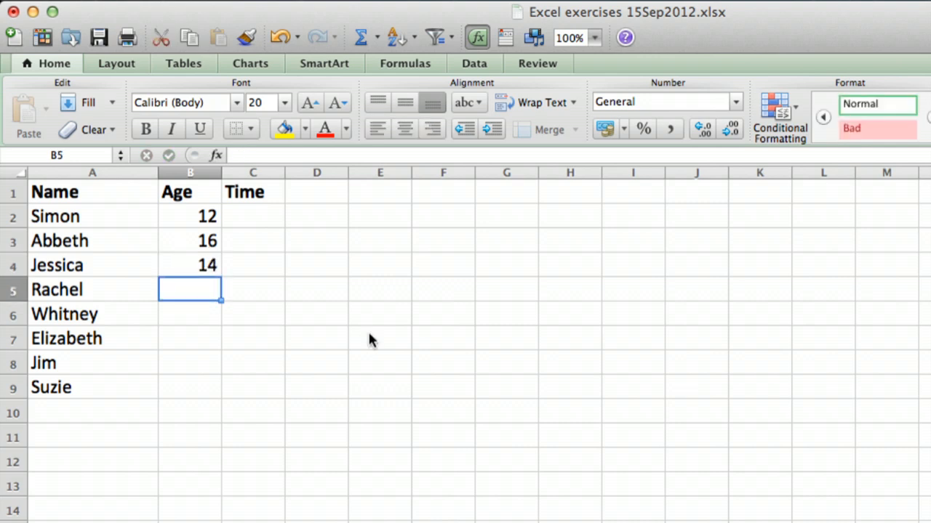
text(12)
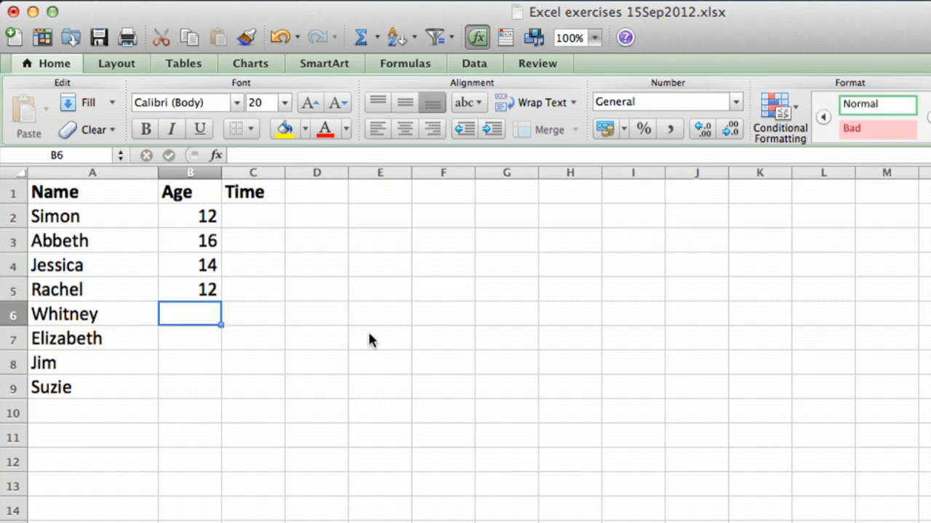
text(15)
click(190, 338)
text(13)
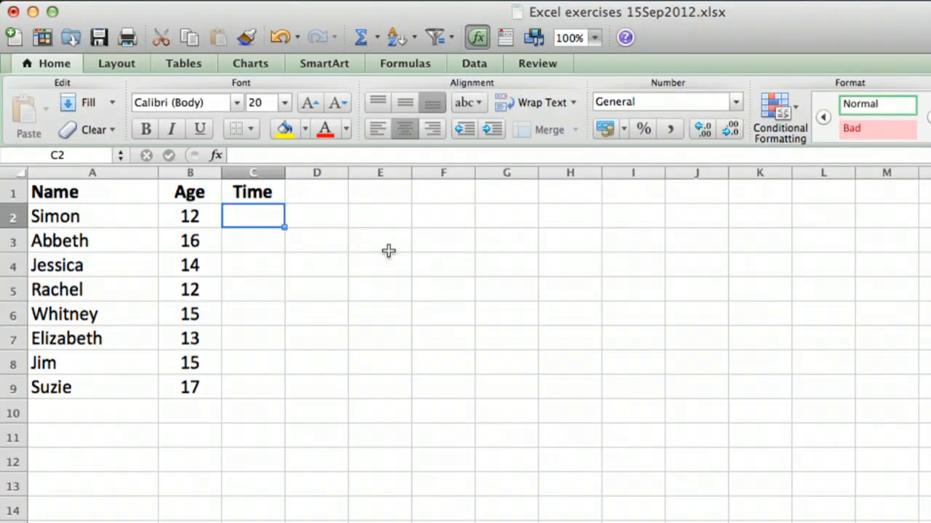
Step: Enter times 45, 38, 42, 51, 42, 53, 48, 35 into C2:C9
text(45)
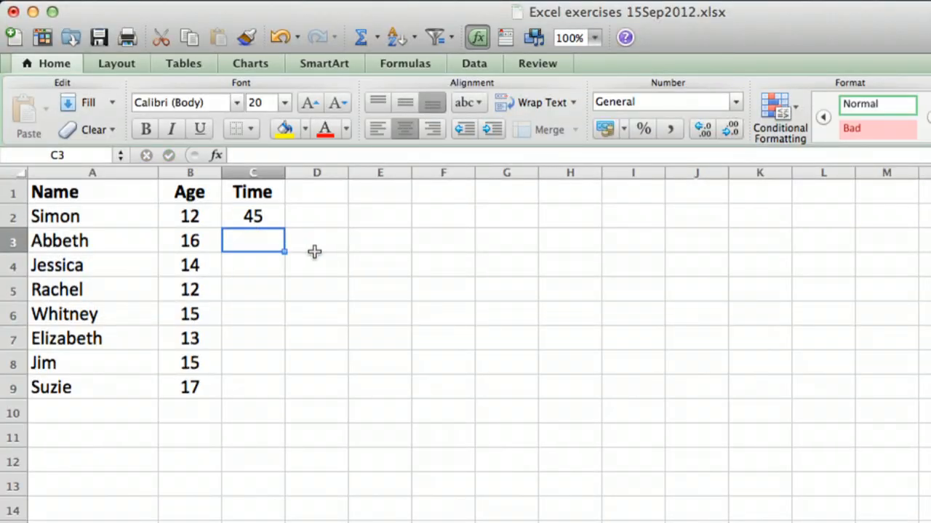
mouse_move(284, 253)
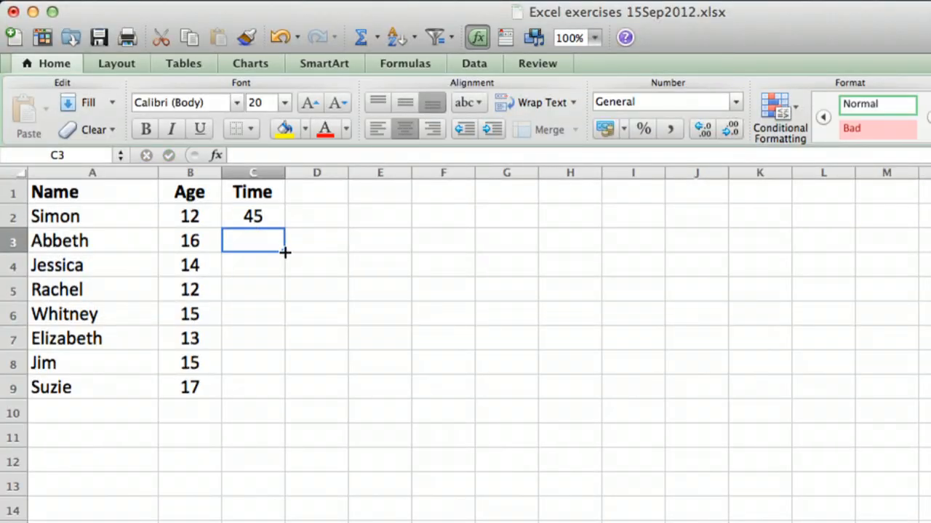
text(38)
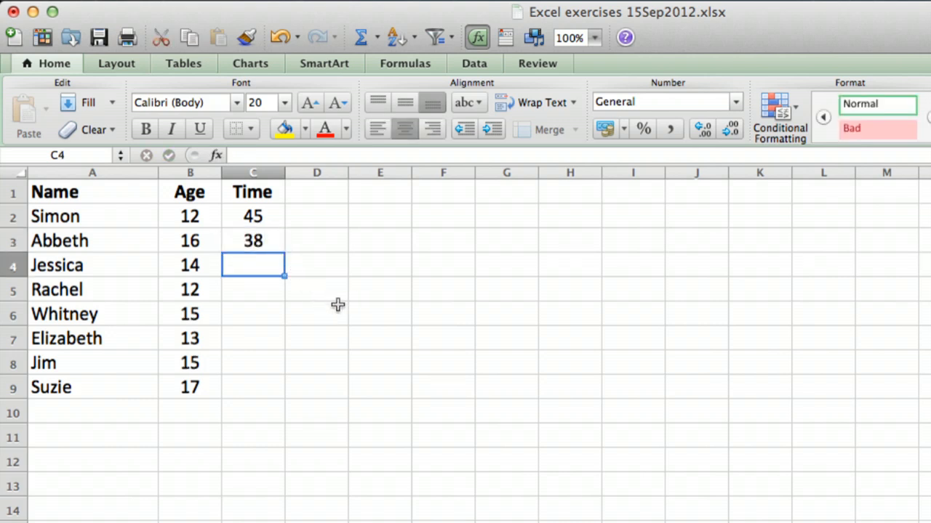
text(42)
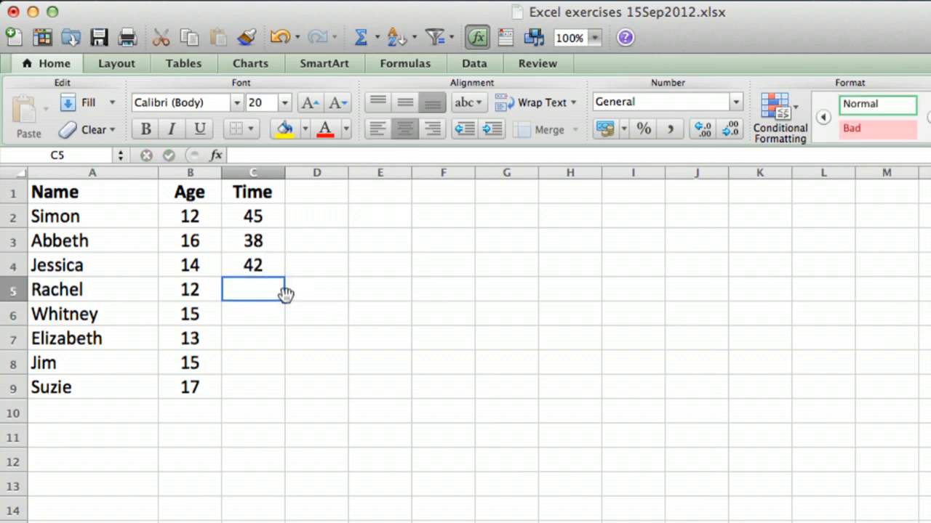
text(51)
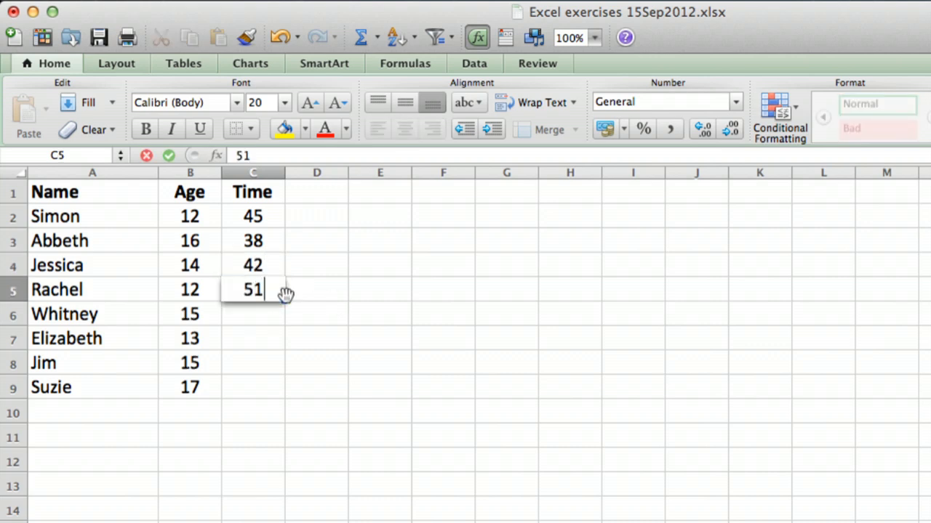
text(42)
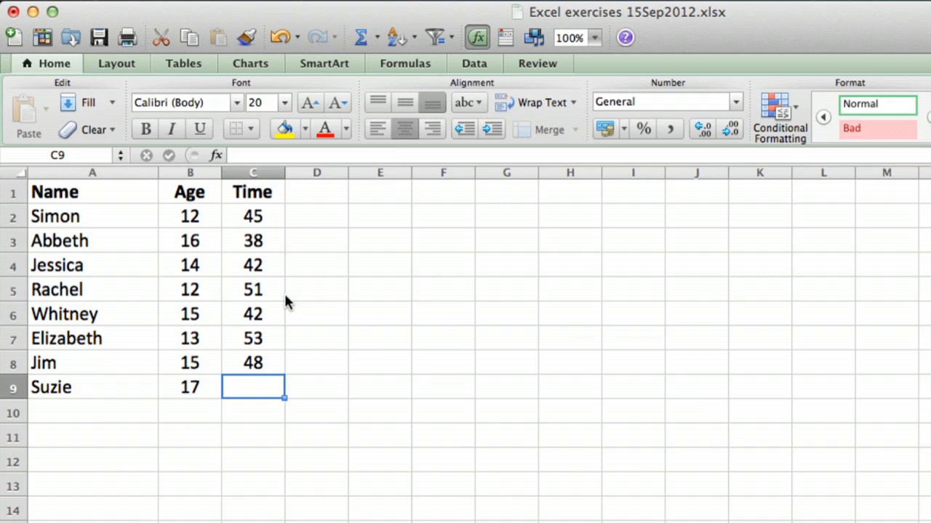
text(35)
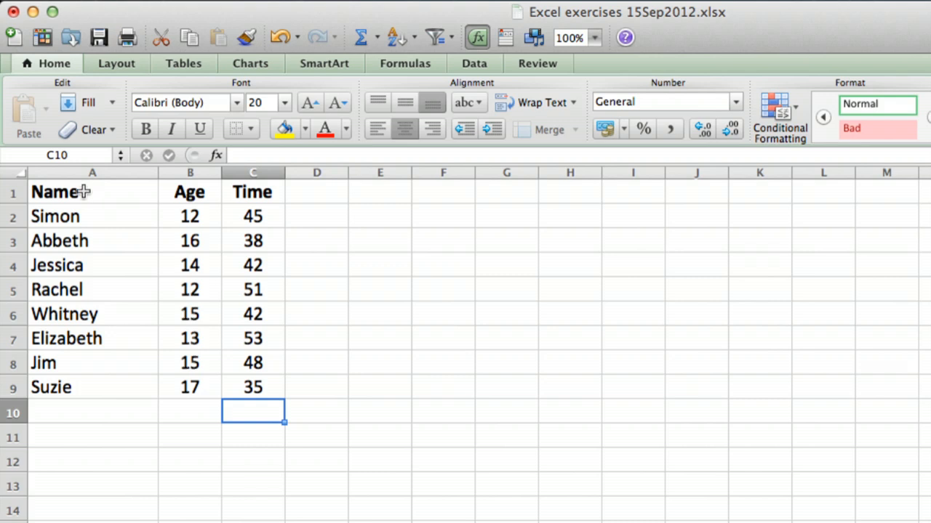
Step: Select A1:B9 with the Name and Age headers and show the chart options
click(92, 192)
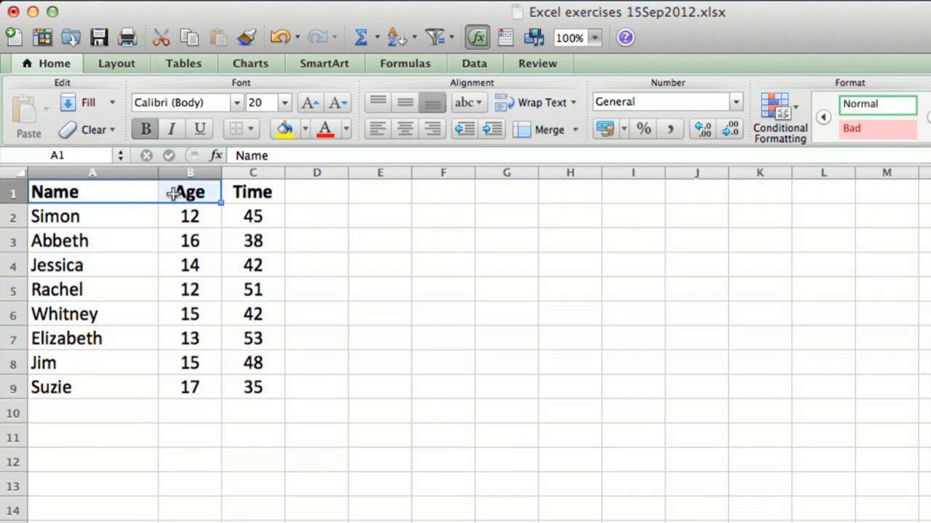
mouse_move(117, 189)
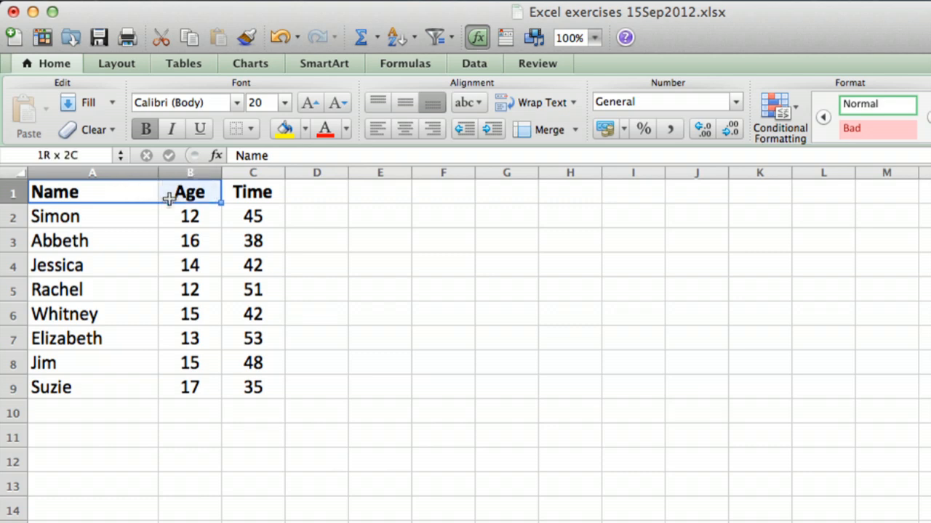
drag(190, 192, 190, 387)
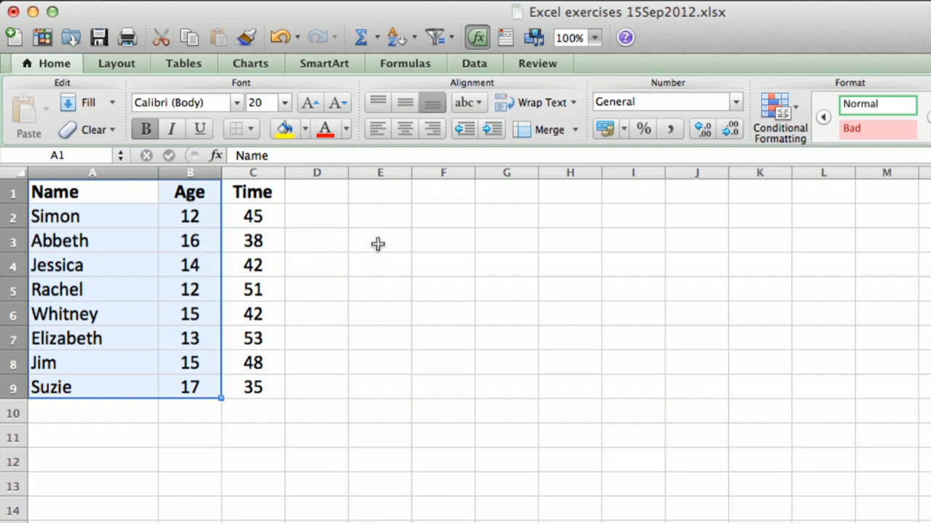
click(250, 63)
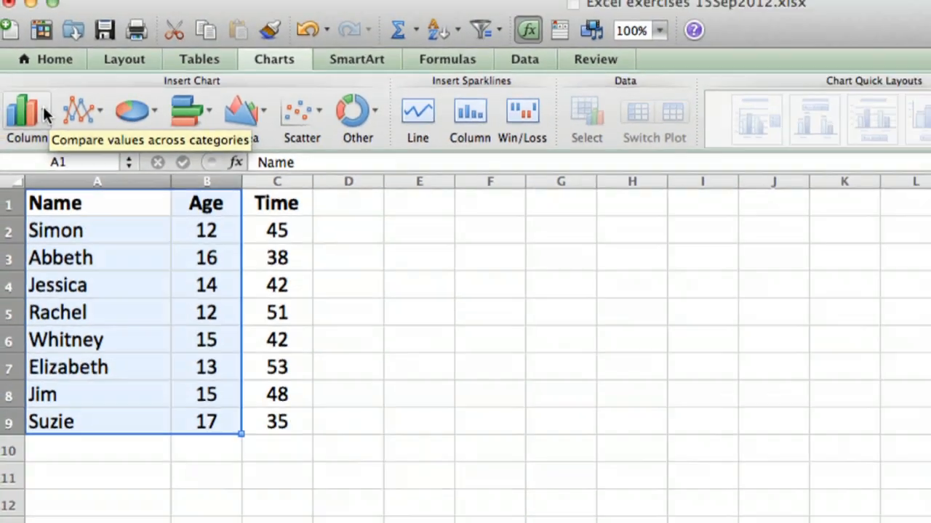
Step: Insert a clustered column chart plotting each person's age by name
click(27, 113)
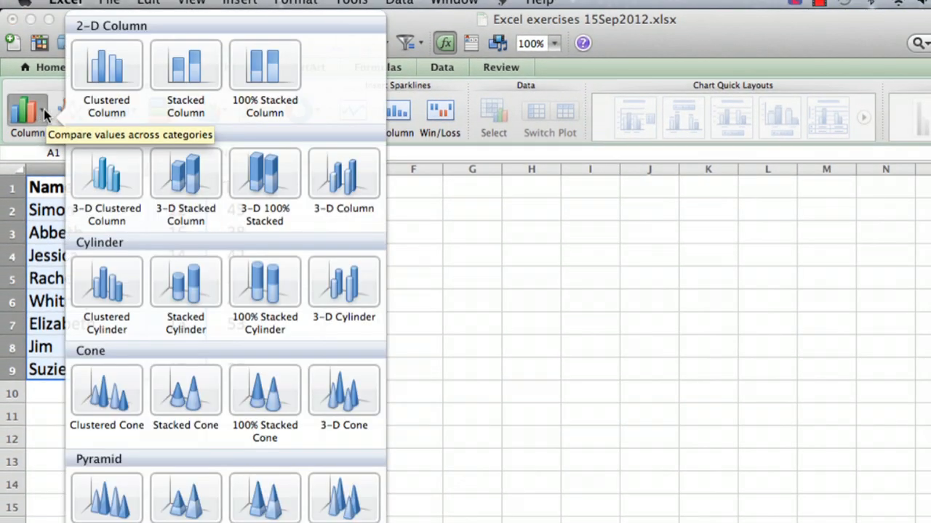
mouse_move(185, 282)
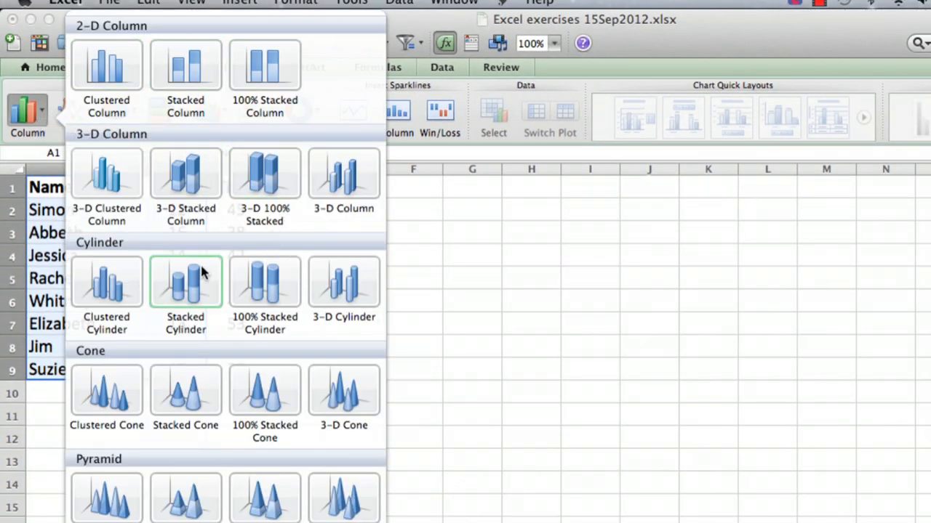
mouse_move(145, 258)
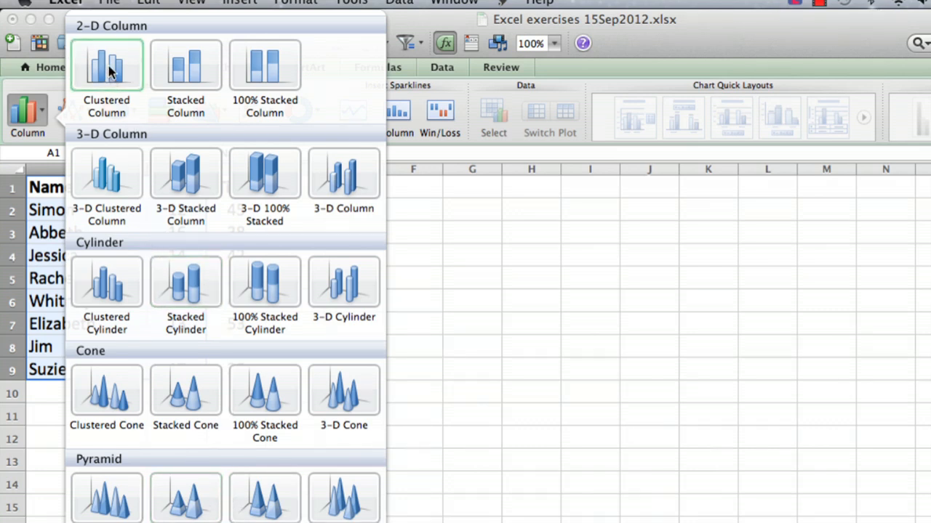
mouse_move(110, 75)
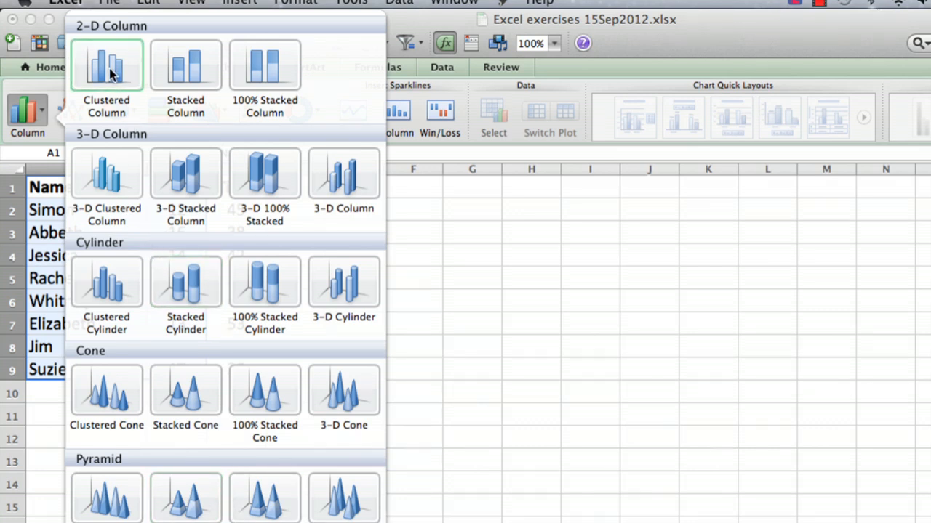
click(106, 66)
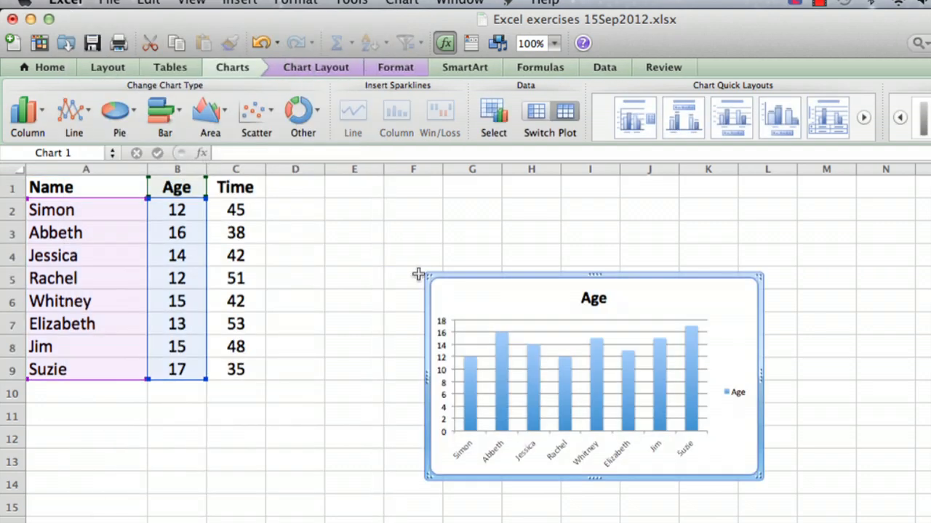
mouse_move(669, 436)
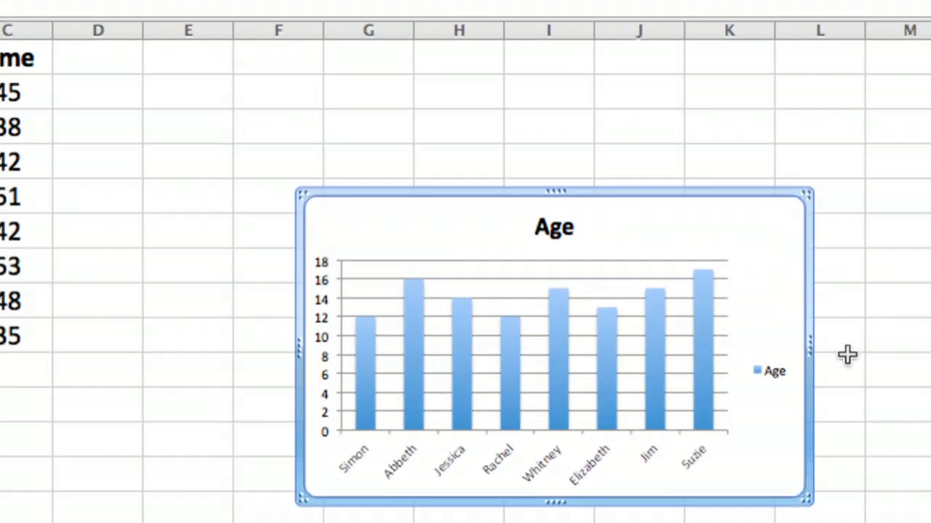
mouse_move(371, 382)
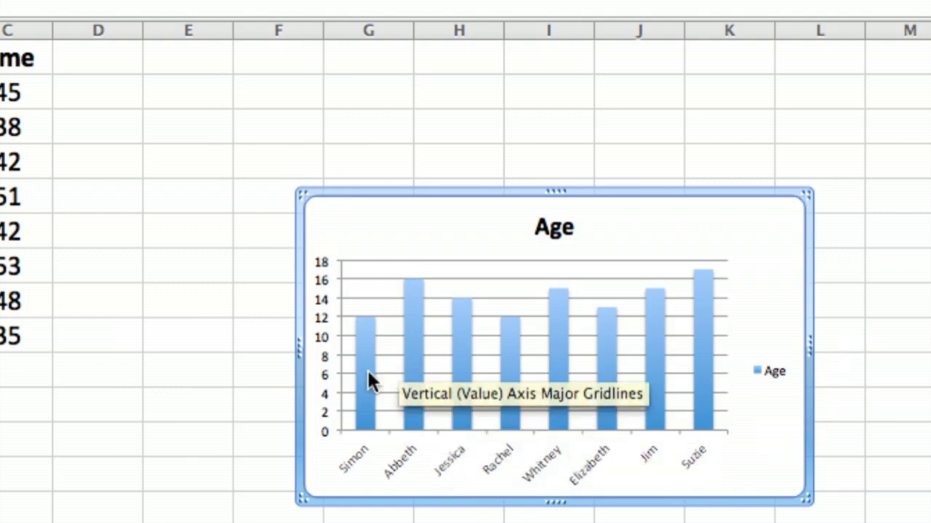
mouse_move(367, 378)
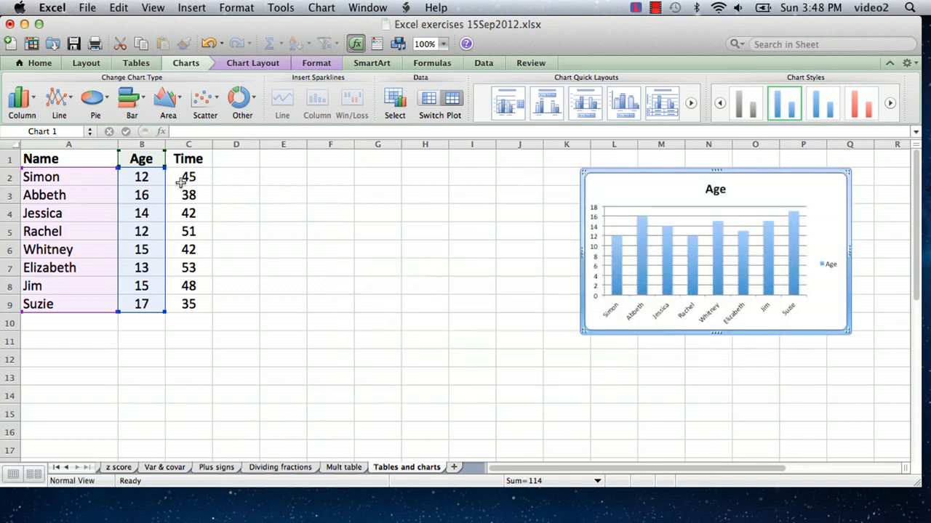
mouse_move(616, 173)
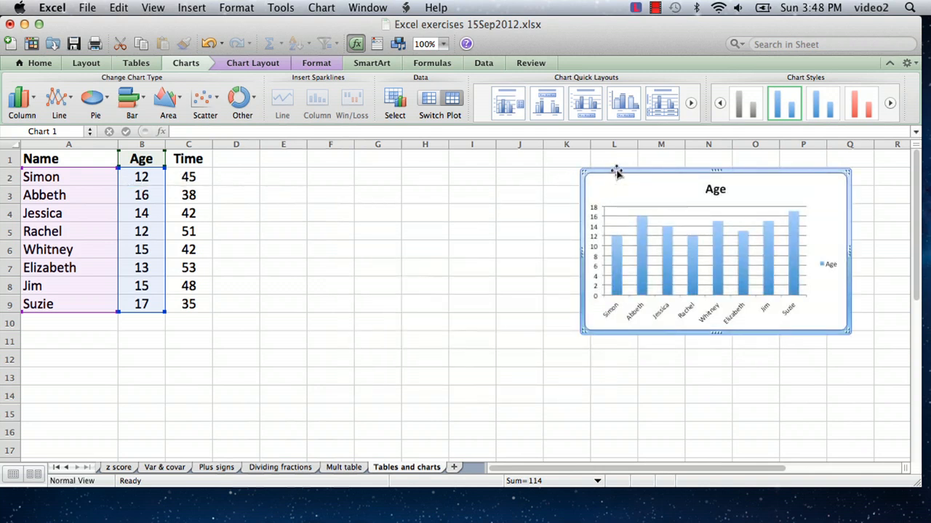
click(377, 195)
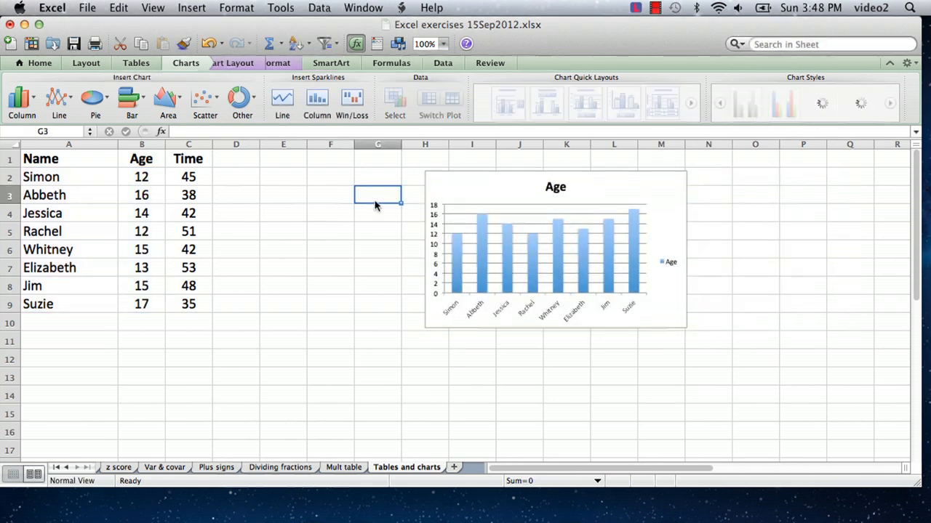
click(555, 250)
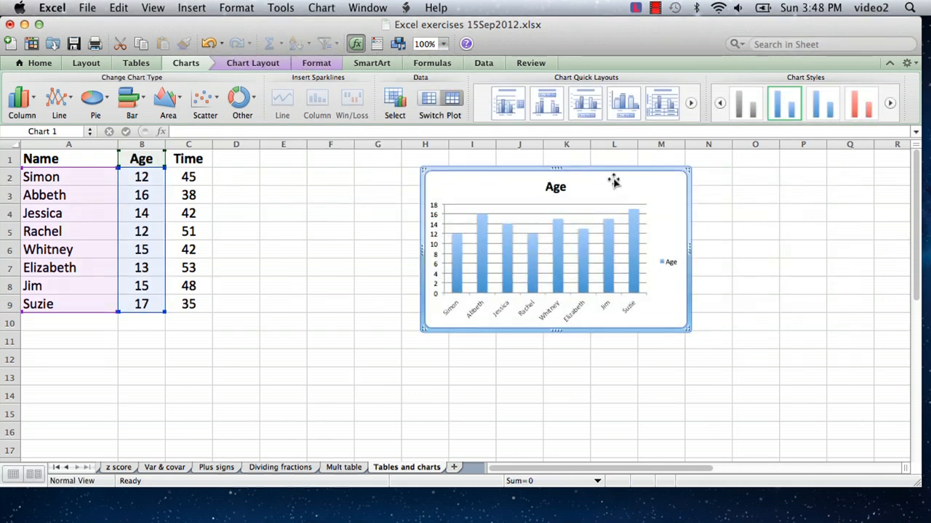
mouse_move(498, 171)
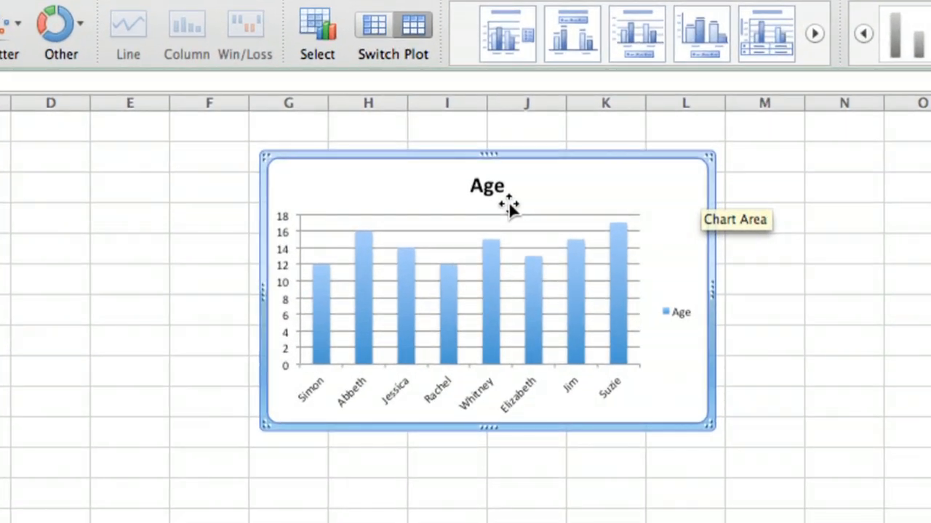
mouse_move(462, 170)
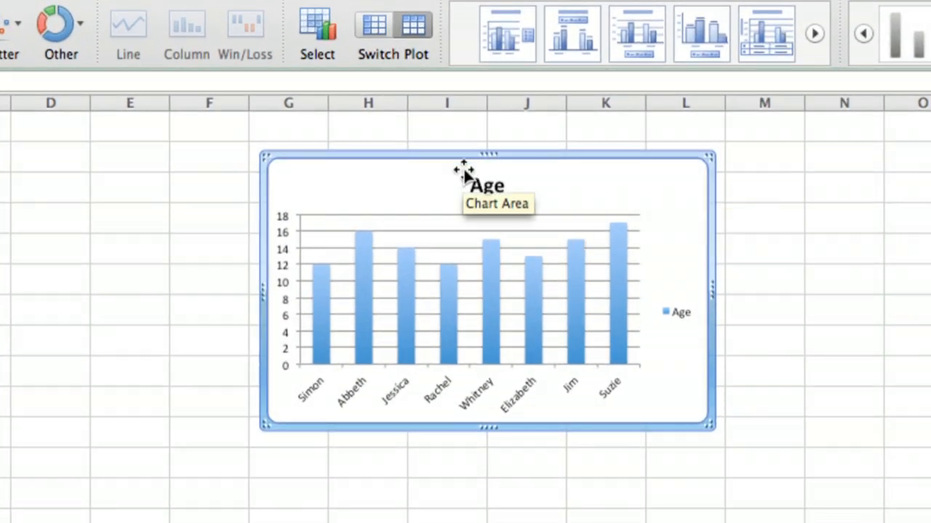
click(448, 225)
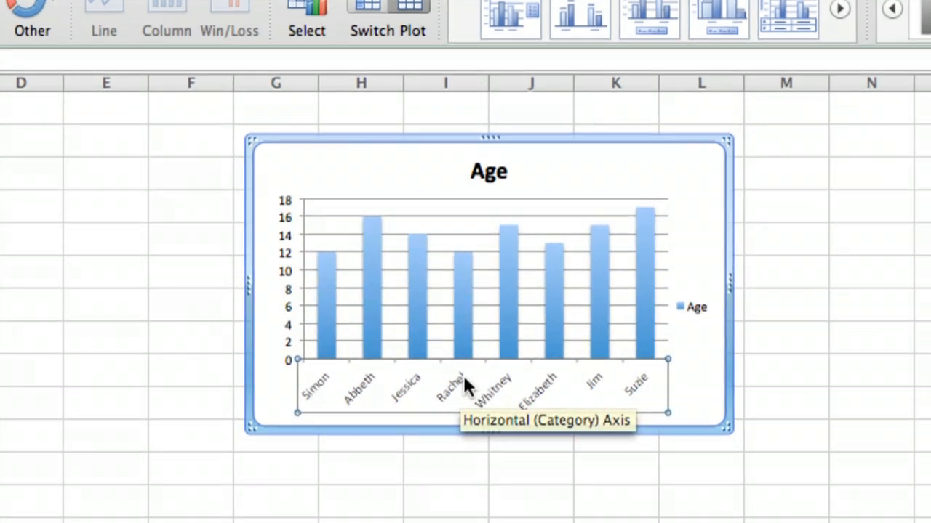
mouse_move(290, 214)
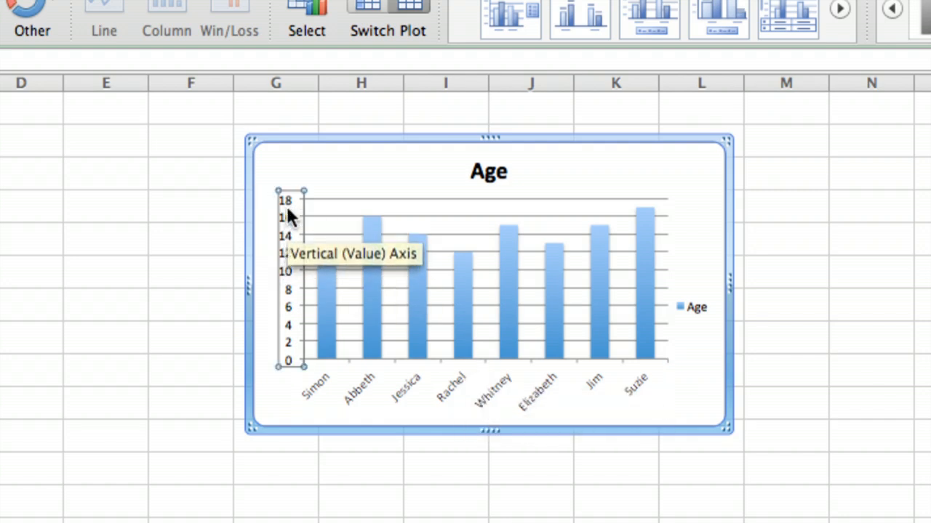
mouse_move(313, 240)
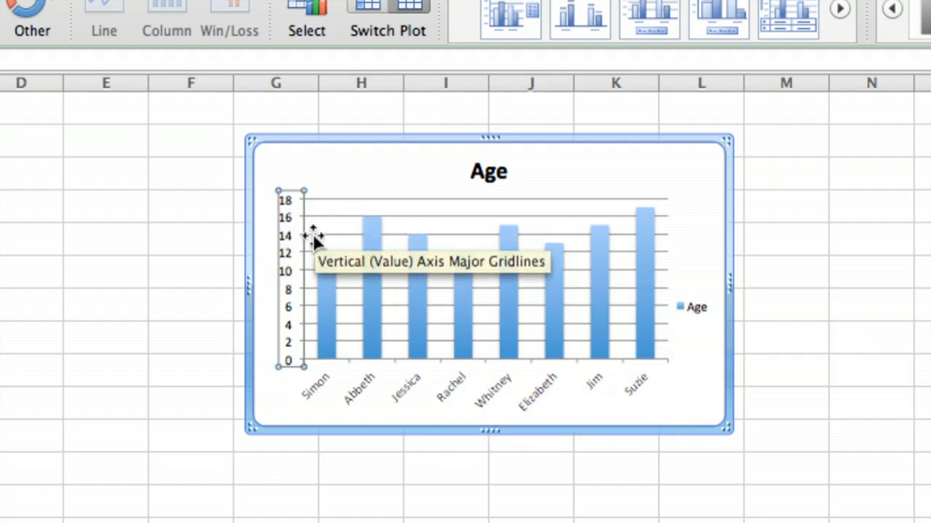
mouse_move(290, 233)
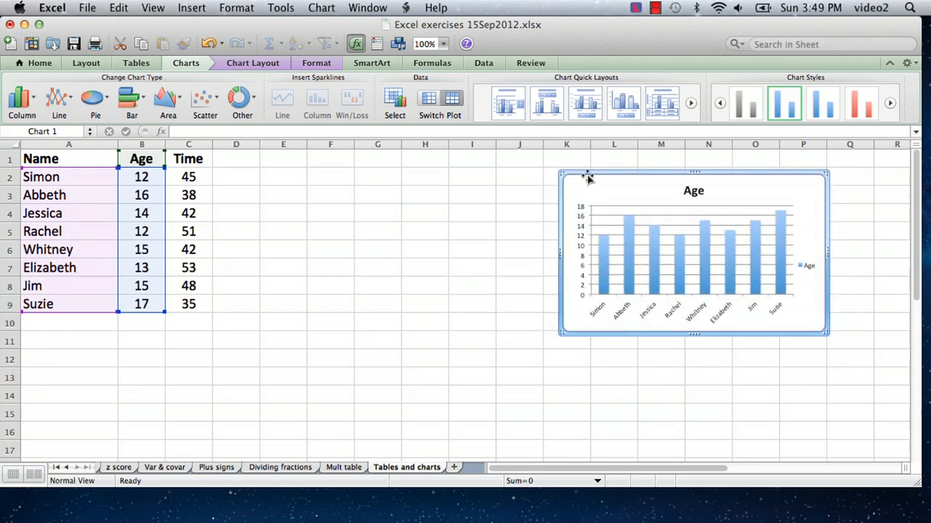
mouse_move(636, 188)
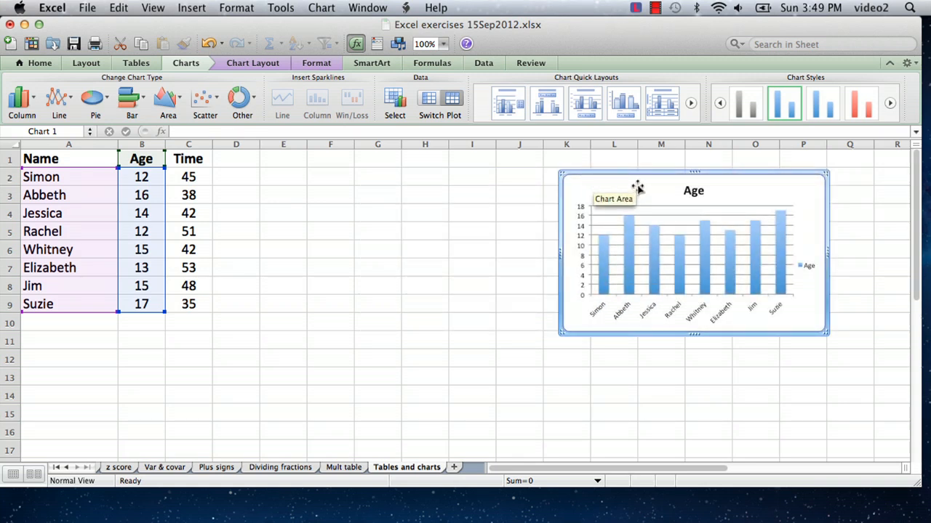
Step: Copy the Age chart and paste the duplicate at cell E2
right_click(636, 189)
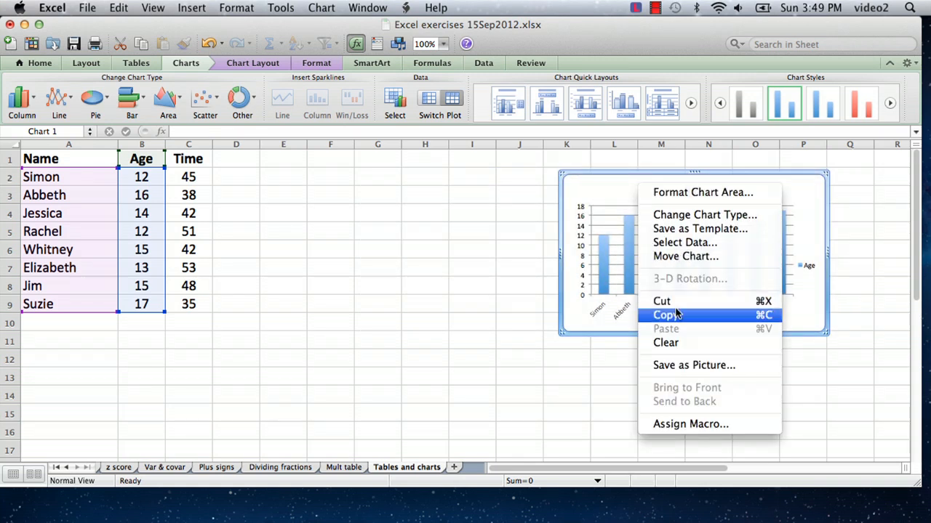
click(665, 315)
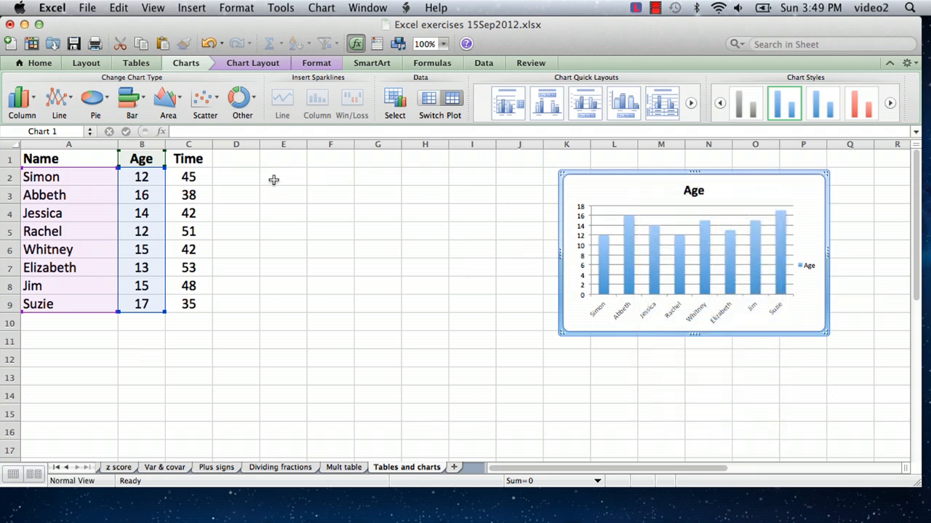
right_click(283, 176)
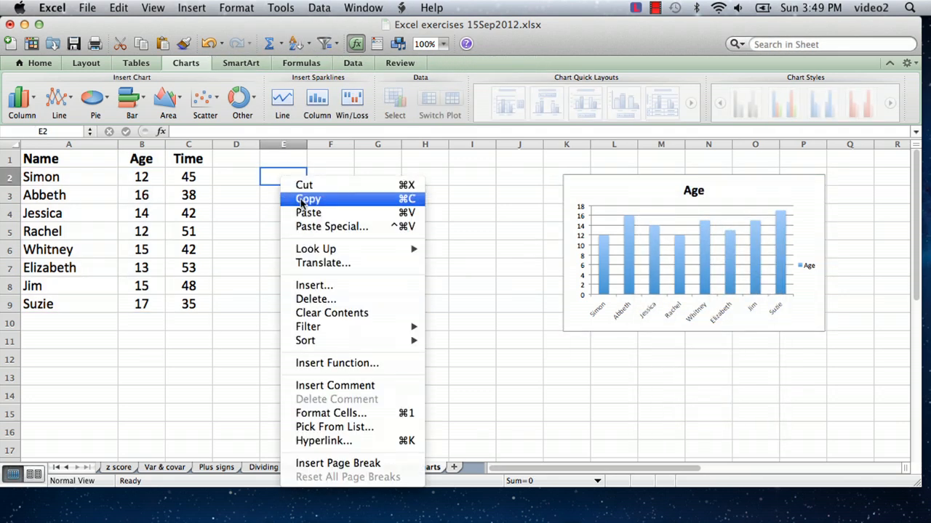
click(308, 213)
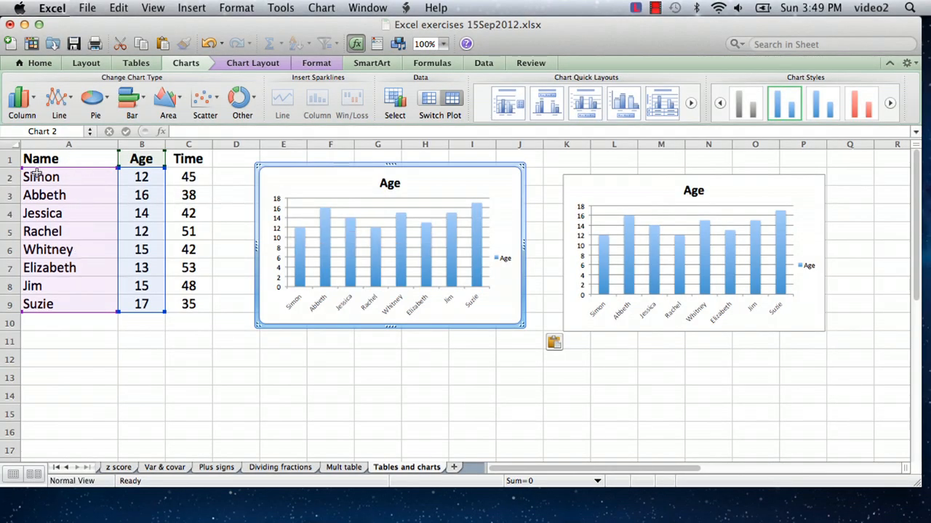
mouse_move(91, 295)
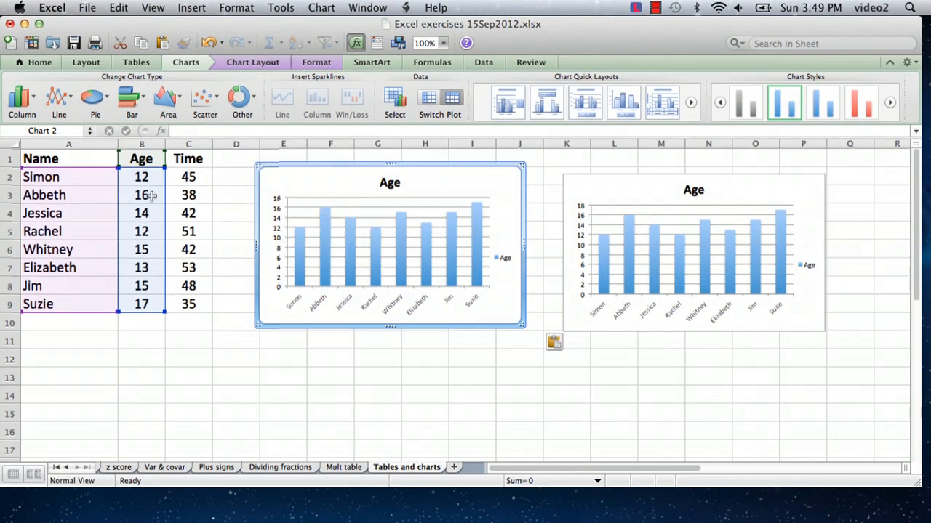
mouse_move(64, 189)
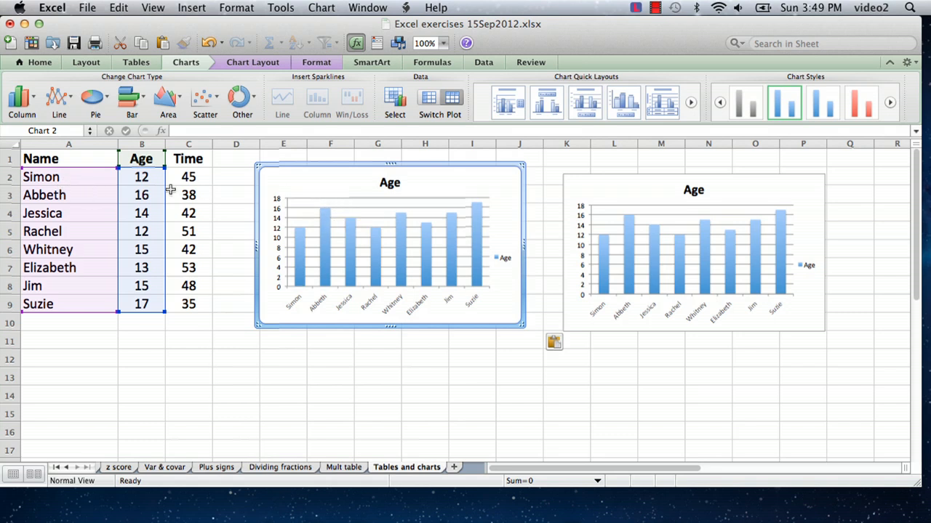
mouse_move(120, 203)
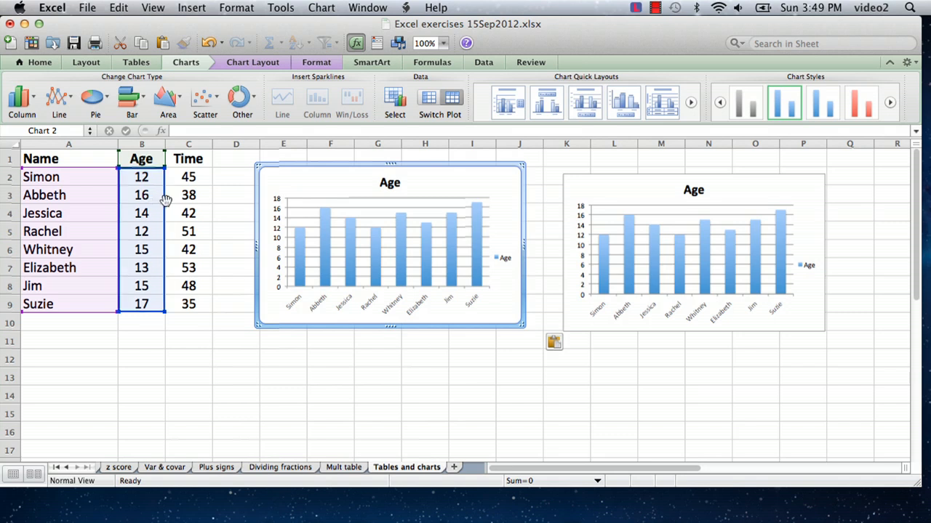
mouse_move(165, 199)
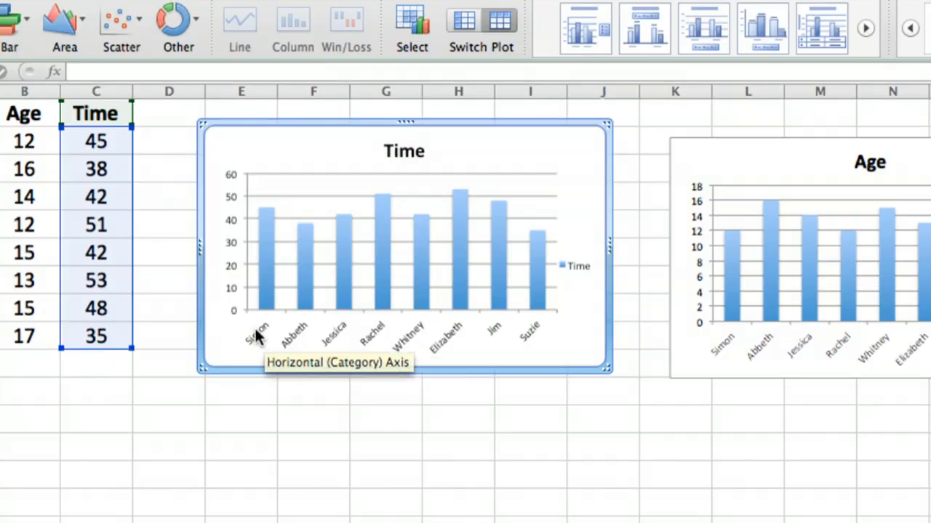
mouse_move(246, 195)
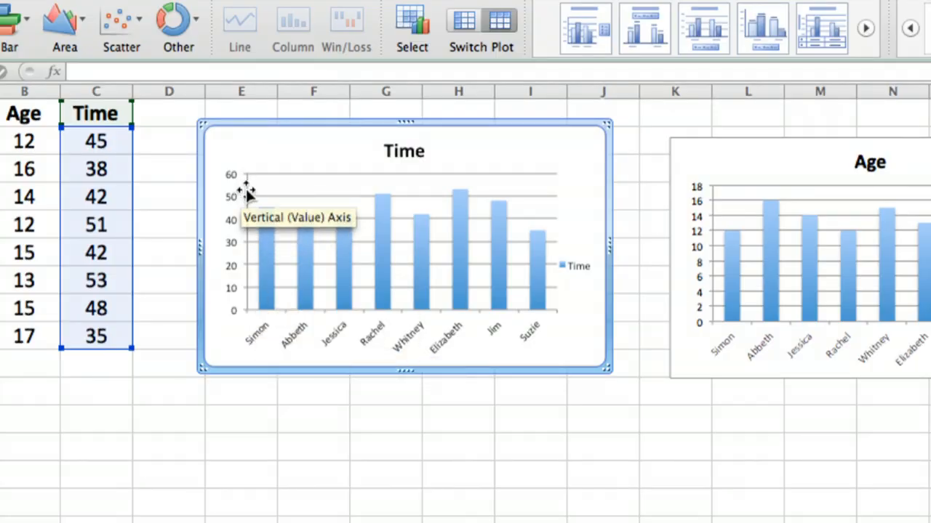